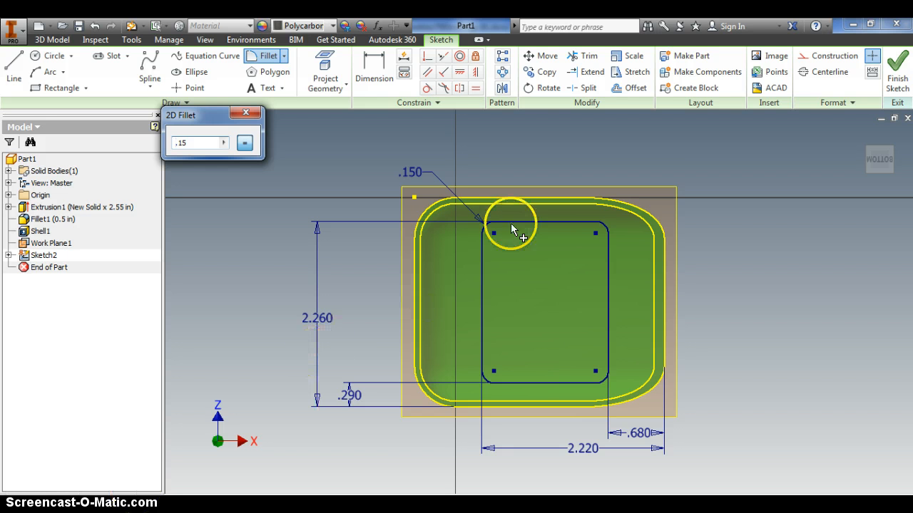
{"action": "mouse_move", "coordinate": [612, 298]}
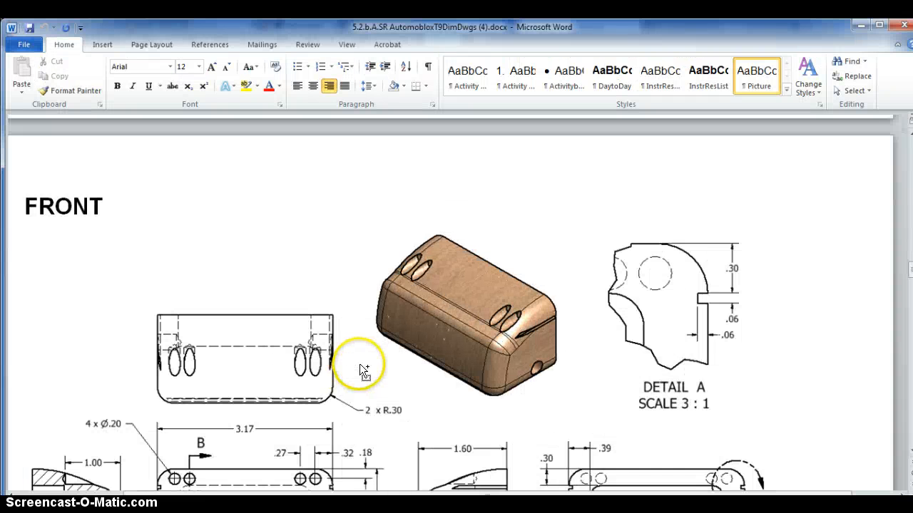
Scroll the Word drawing to the top view showing the 2.26, .29, .68, 1.94 dimensions.
{"action": "scroll", "scroll_direction": "up", "scroll_amount": 3}
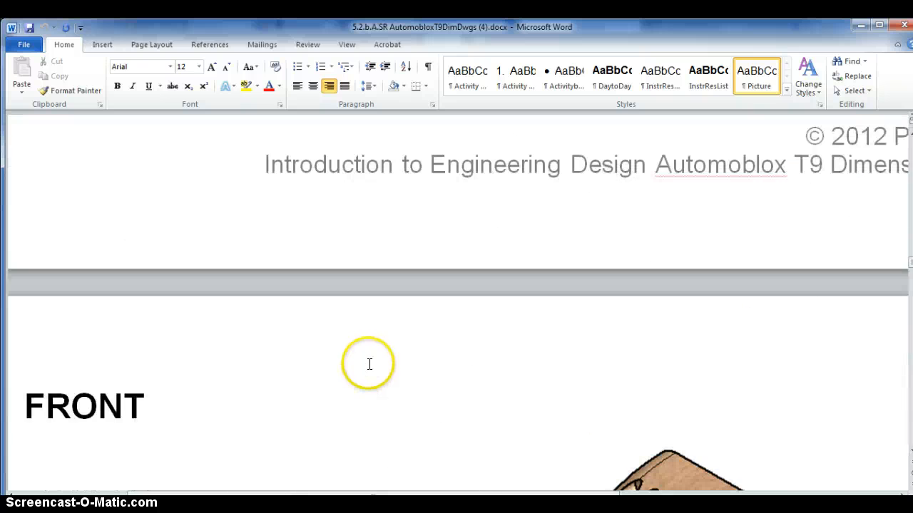
{"action": "scroll", "scroll_direction": "down", "scroll_amount": 3}
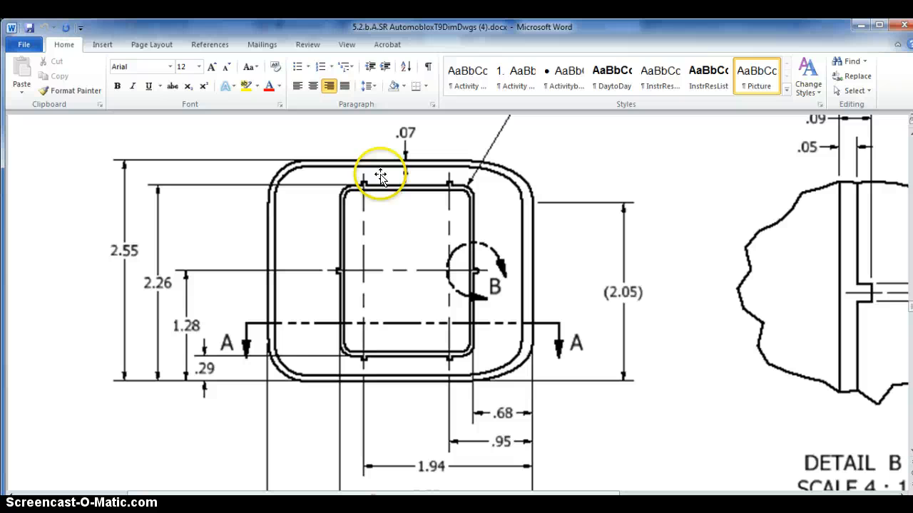
{"action": "mouse_move", "coordinate": [489, 360]}
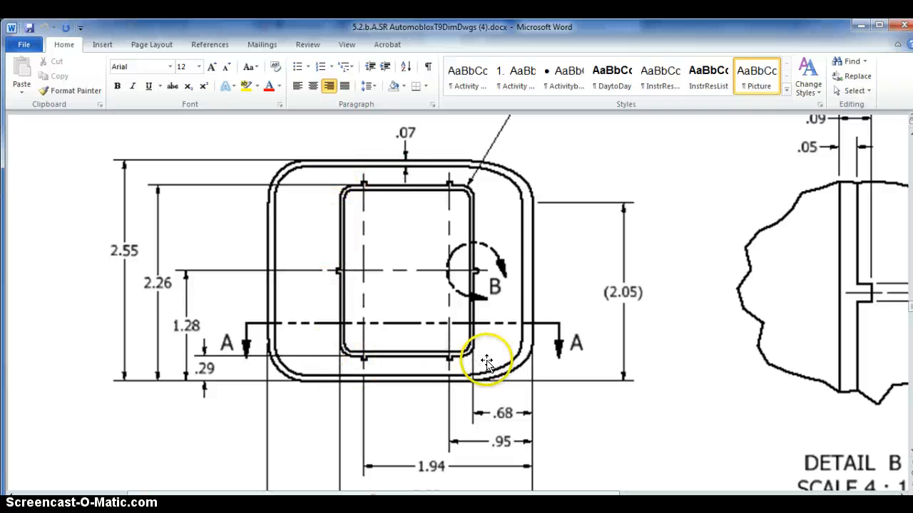
{"action": "mouse_move", "coordinate": [364, 182]}
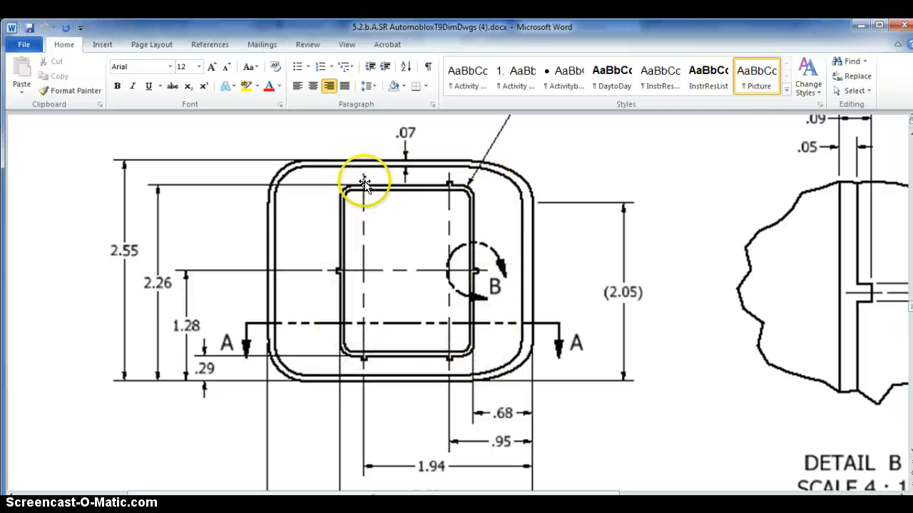
{"action": "mouse_move", "coordinate": [449, 321]}
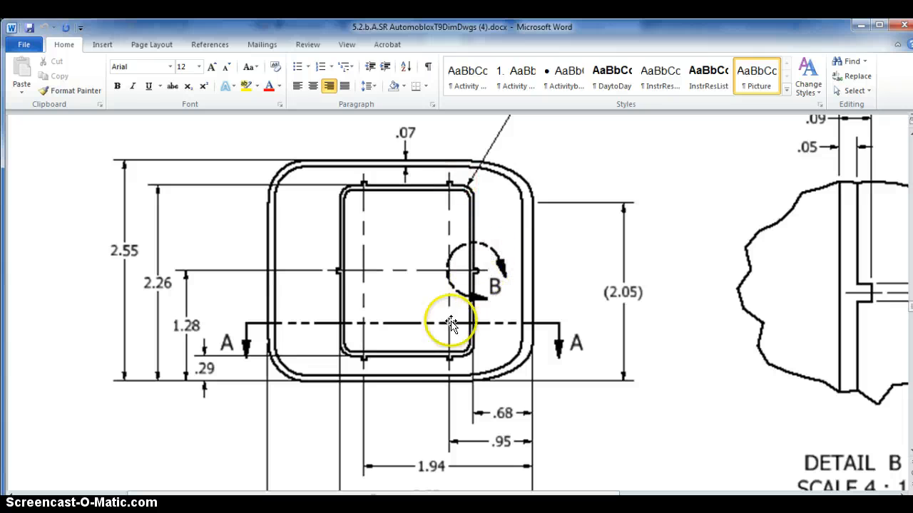
{"action": "mouse_move", "coordinate": [437, 371]}
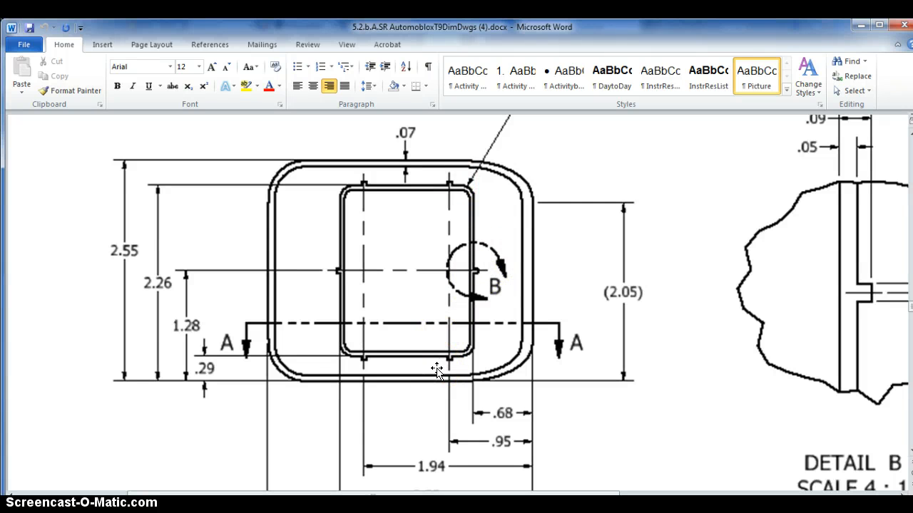
{"action": "mouse_move", "coordinate": [427, 370]}
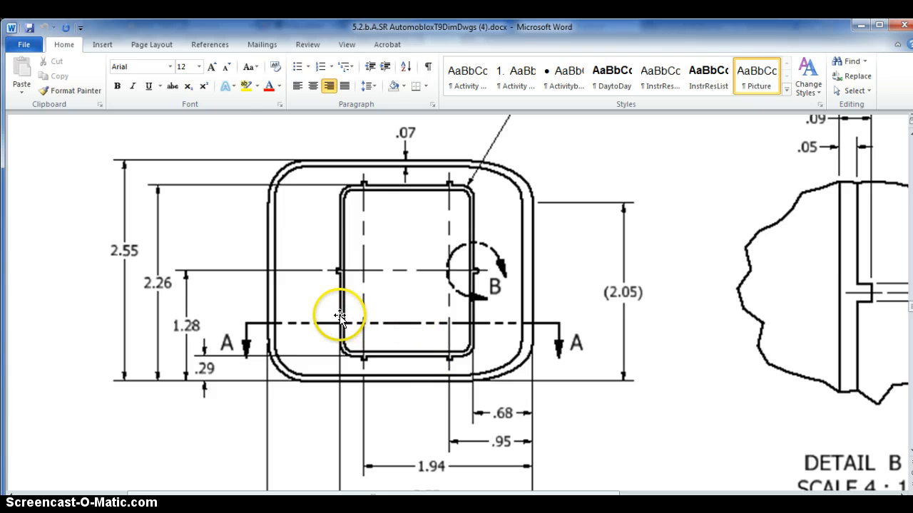
{"action": "mouse_move", "coordinate": [350, 350]}
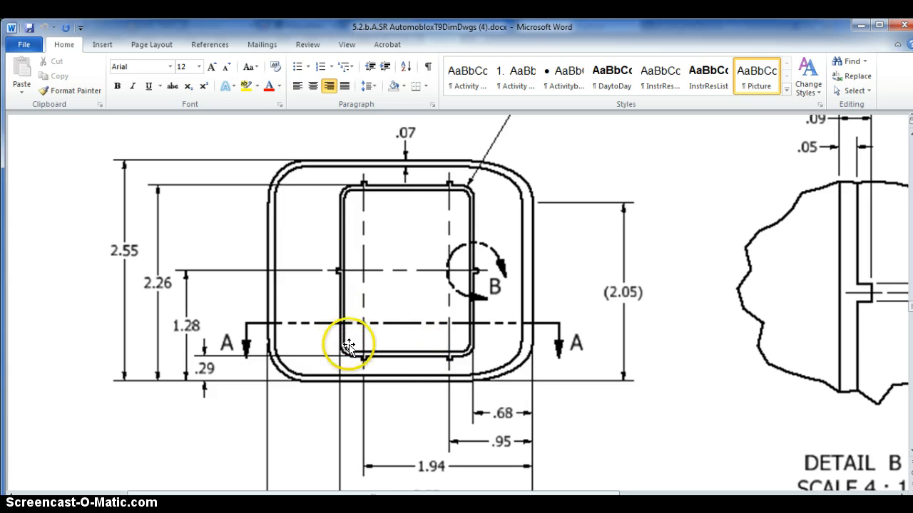
{"action": "mouse_move", "coordinate": [442, 353]}
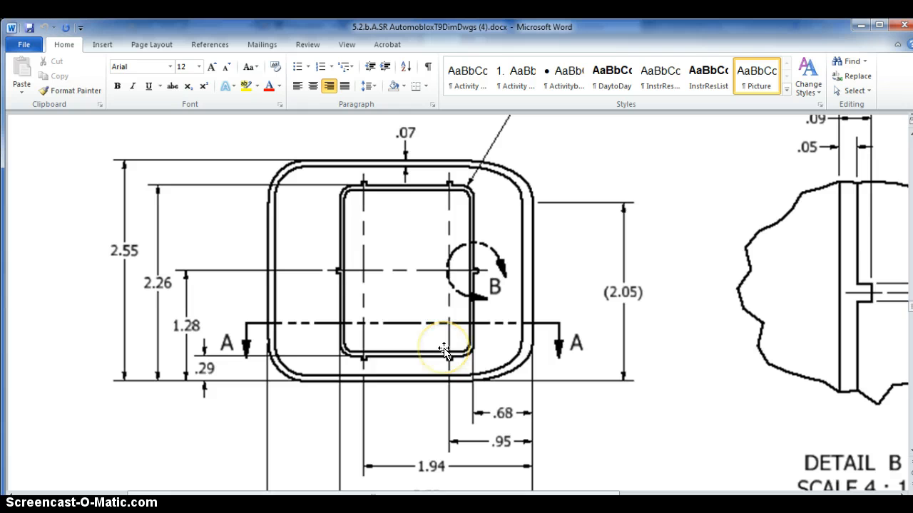
{"action": "mouse_move", "coordinate": [444, 353]}
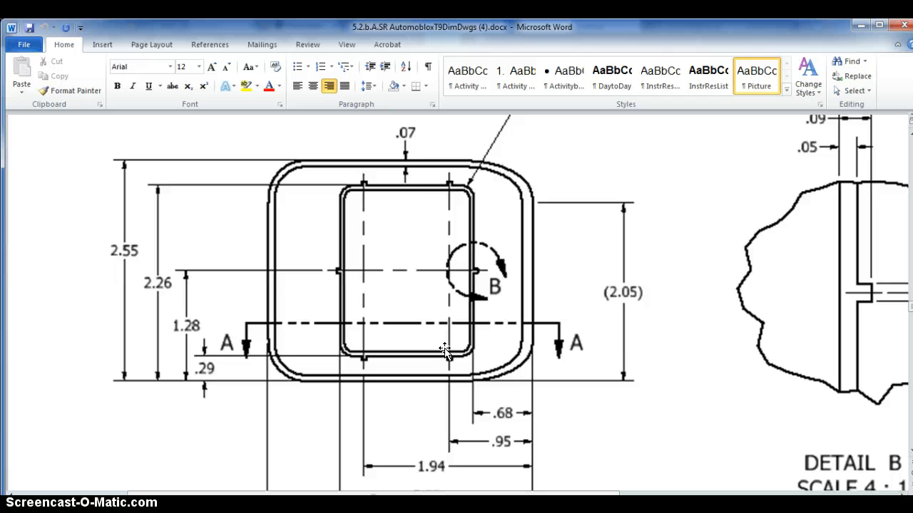
{"action": "mouse_move", "coordinate": [406, 155]}
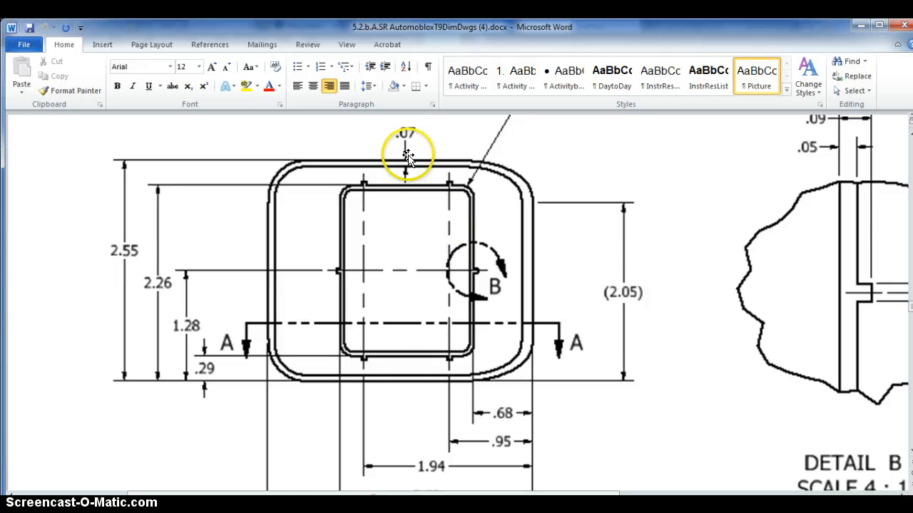
{"action": "mouse_move", "coordinate": [400, 355]}
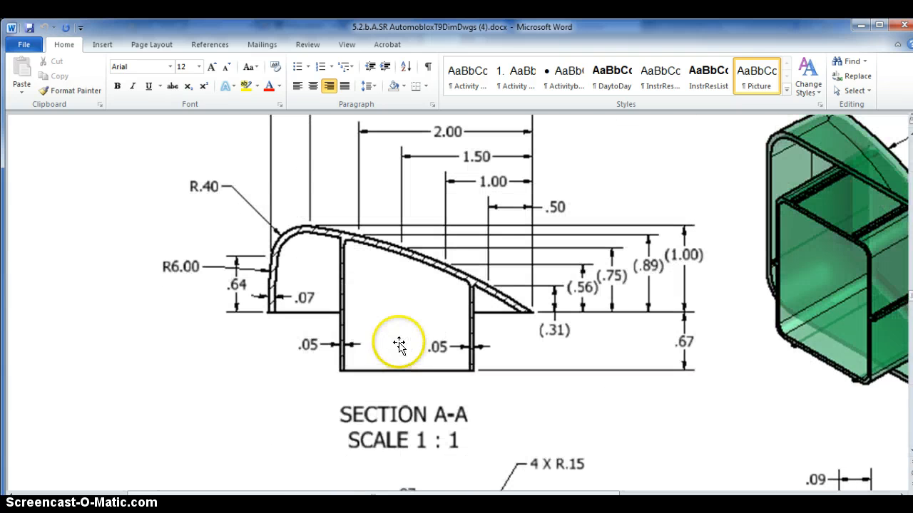
{"action": "mouse_move", "coordinate": [335, 357]}
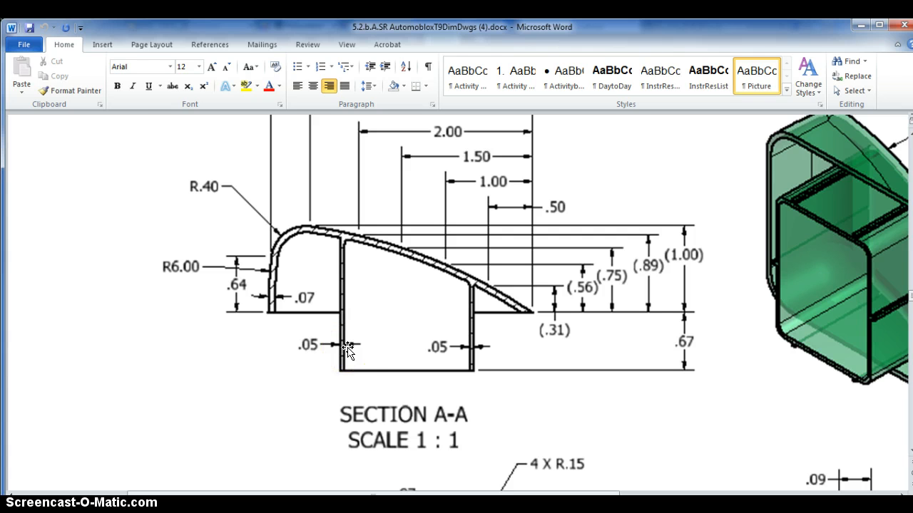
{"action": "mouse_move", "coordinate": [832, 231]}
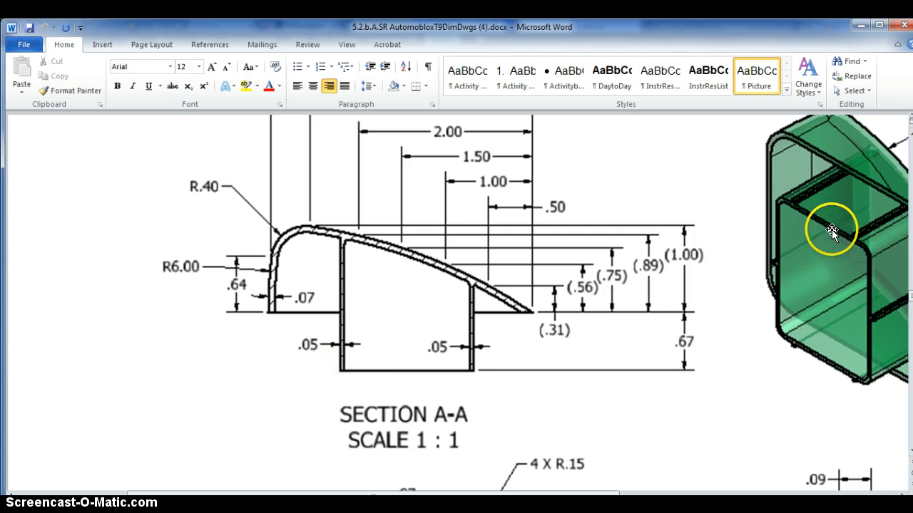
{"action": "mouse_move", "coordinate": [790, 203]}
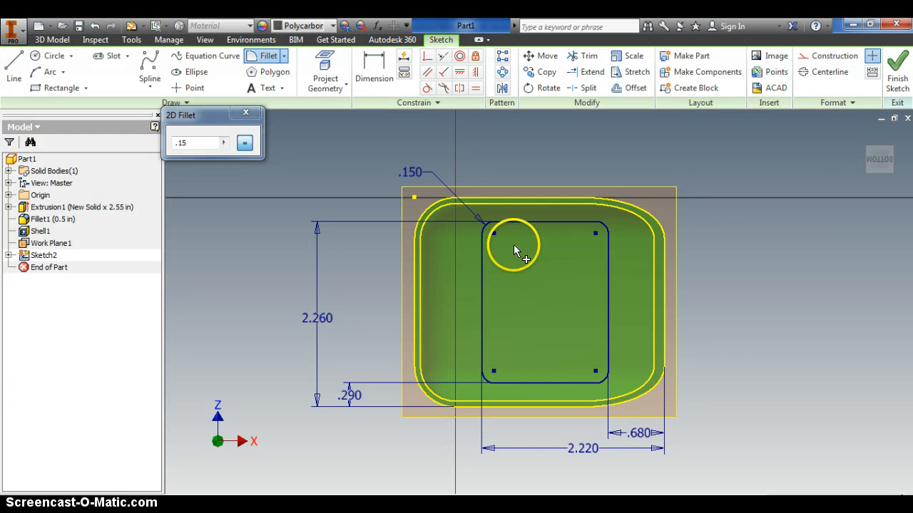
{"action": "mouse_move", "coordinate": [628, 87]}
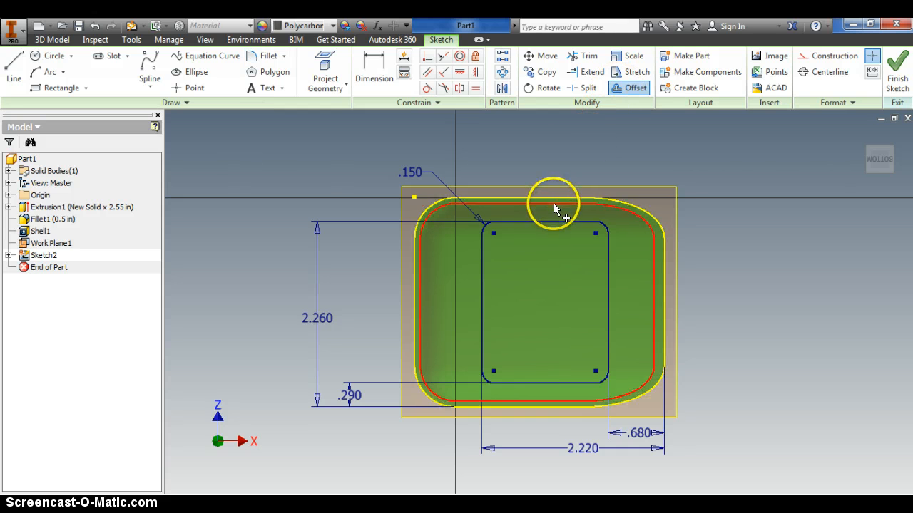
{"action": "mouse_move", "coordinate": [555, 227]}
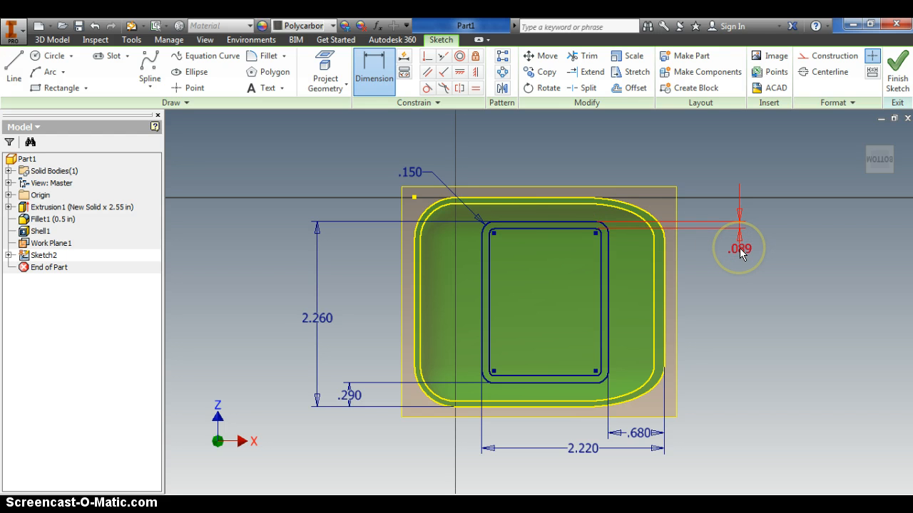
Open the new top gap dimension between the outline and its offset for editing.
{"action": "double_click", "coordinate": [739, 248]}
{"action": "type", "text": ".050"}
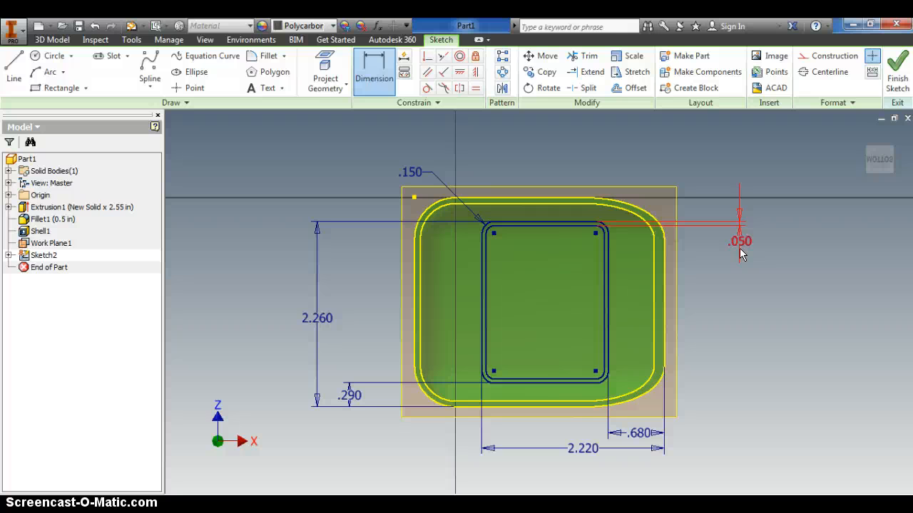
{"action": "mouse_move", "coordinate": [521, 229]}
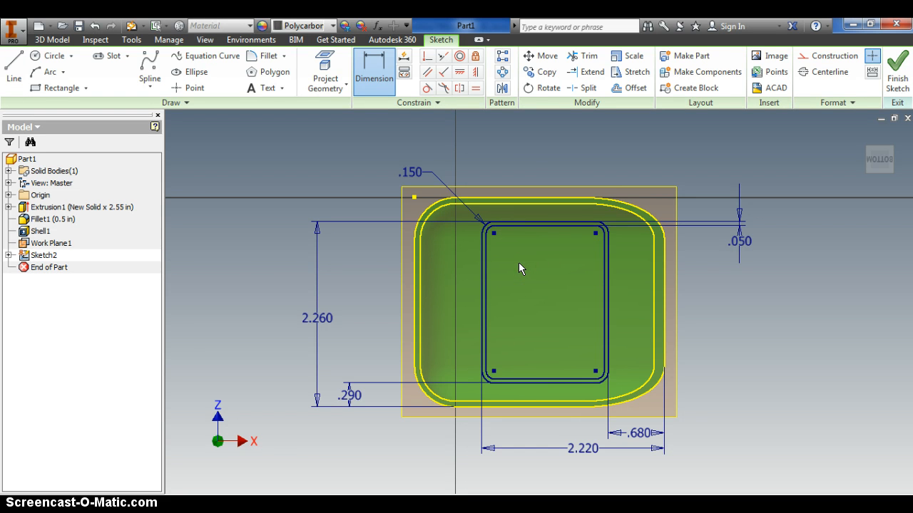
{"action": "mouse_move", "coordinate": [520, 269]}
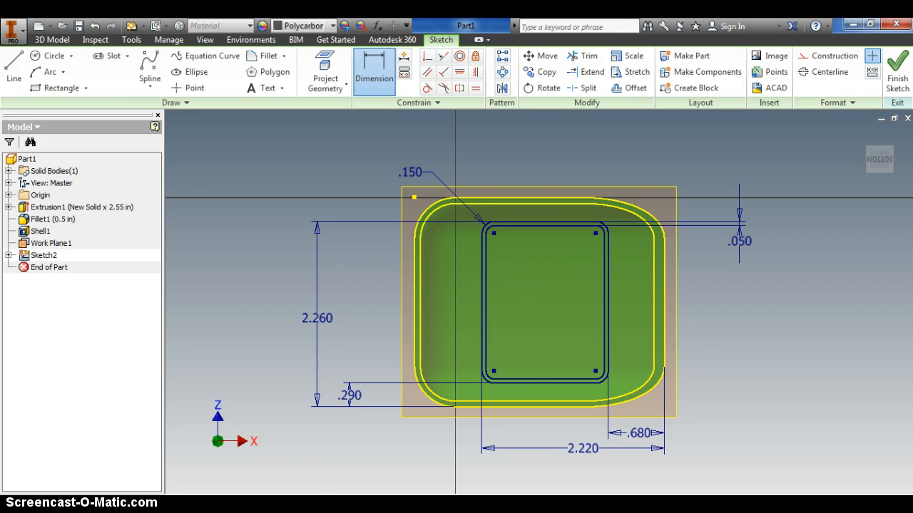